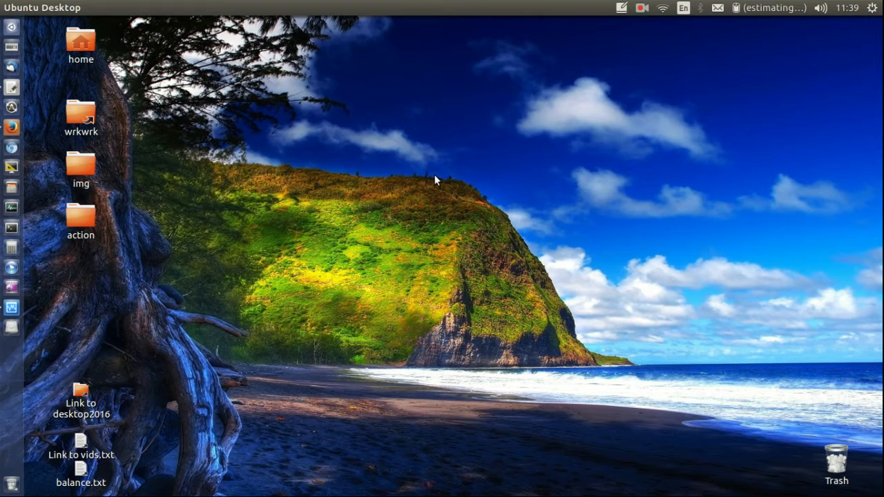
{"action": "mouse_move", "coordinate": [378, 155]}
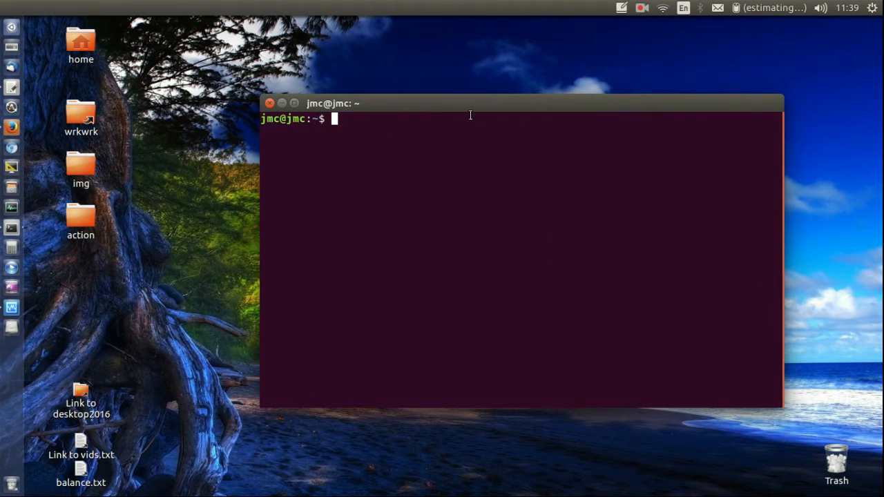
- Nudge the terminal window slightly left and down, then begin typing a command
{"action": "left_click_drag", "start_coordinate": [332, 103], "coordinate": [285, 129]}
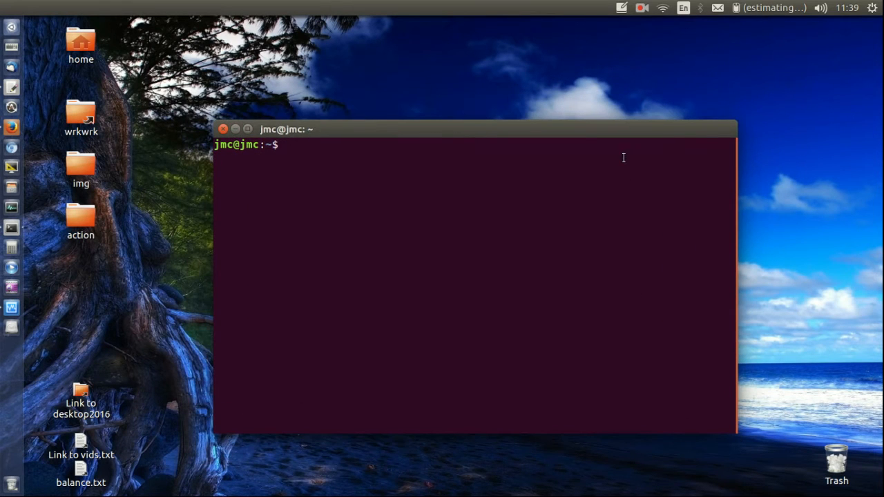
{"action": "type", "text": "g"}
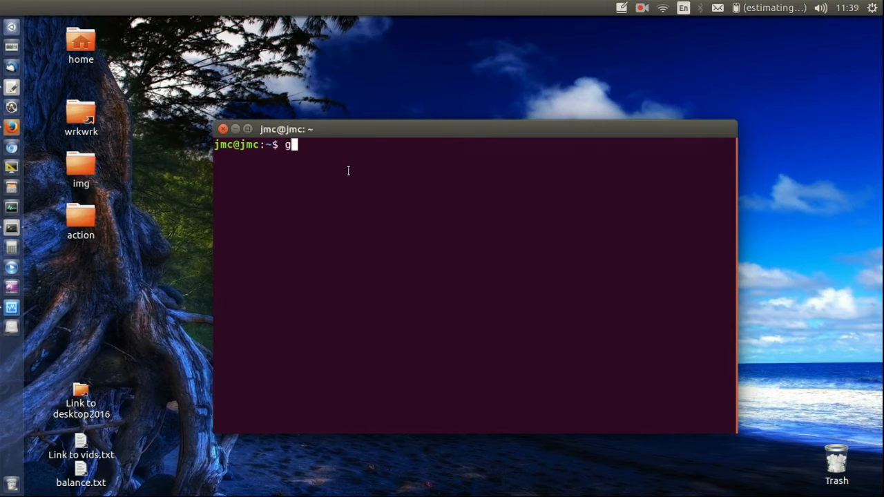
- Open the current profile's preferences and name it 'profile 2'
{"action": "left_click", "coordinate": [339, 129]}
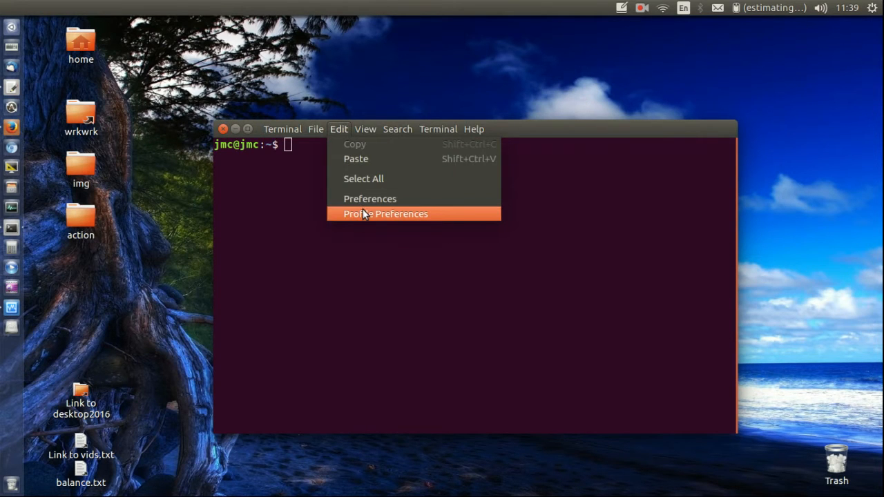
{"action": "left_click", "coordinate": [386, 213]}
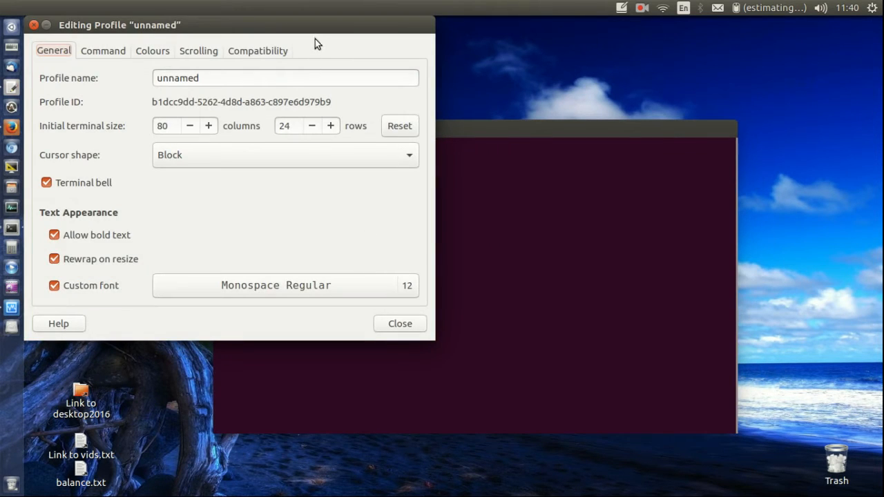
{"action": "mouse_move", "coordinate": [311, 35]}
{"action": "type", "text": "p"}
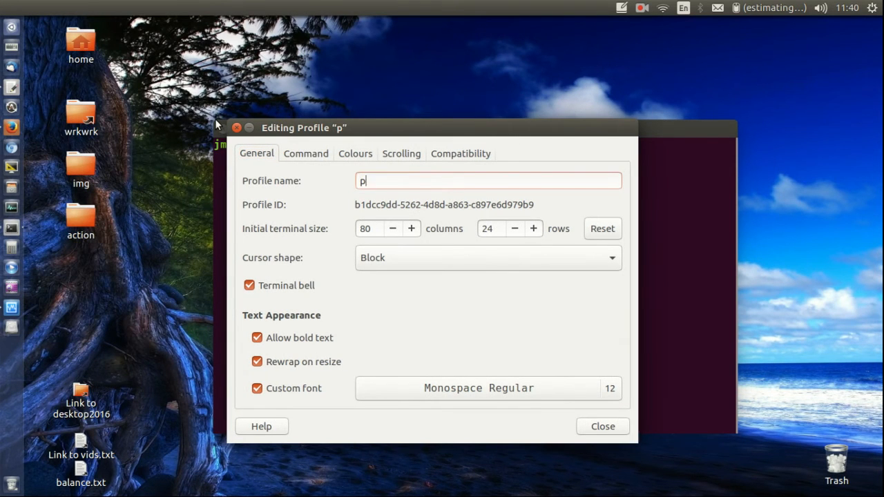
{"action": "type", "text": "rofile 2"}
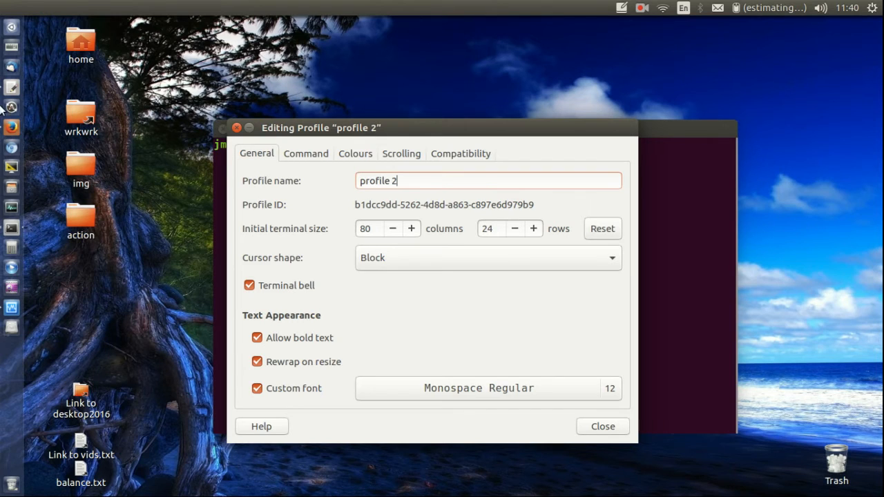
- Give profile 2 a Monospace Bold 15 font, close the editor, and open another terminal
{"action": "left_click", "coordinate": [479, 387]}
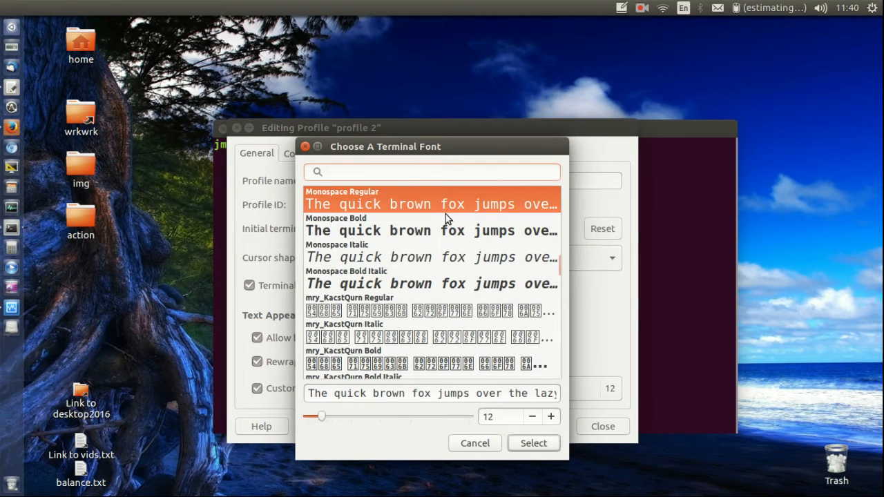
{"action": "left_click", "coordinate": [551, 419]}
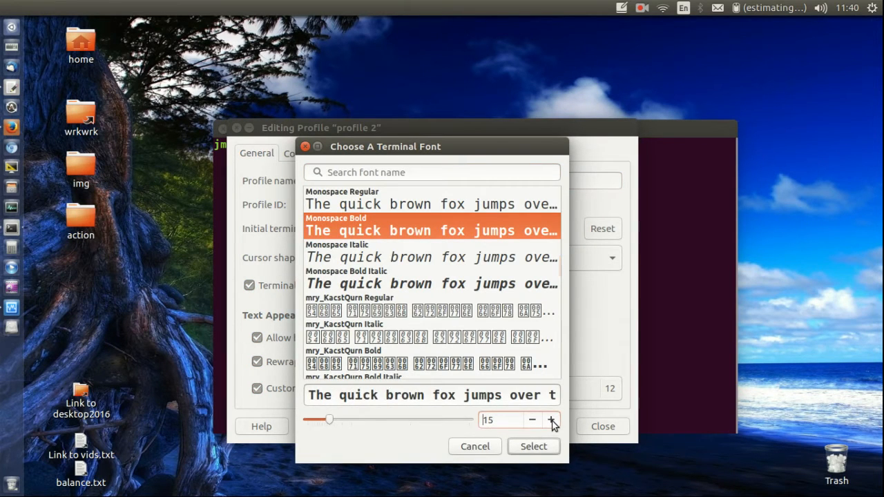
{"action": "left_click", "coordinate": [534, 446]}
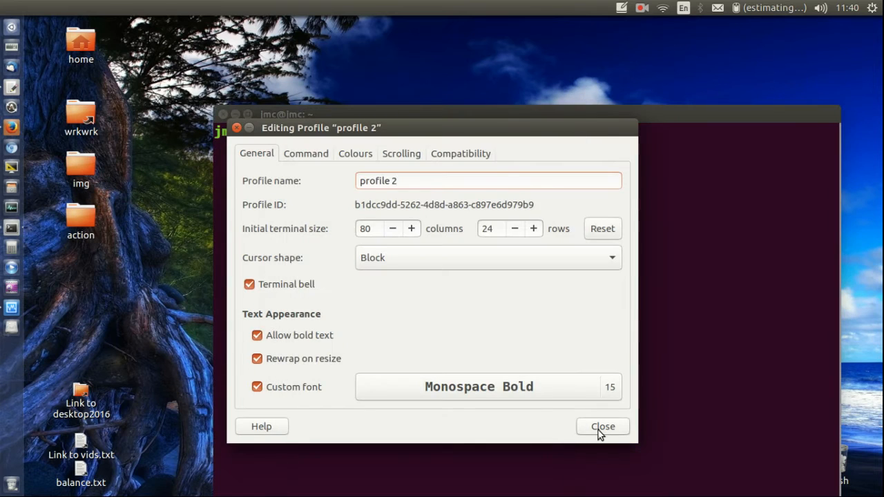
{"action": "left_click", "coordinate": [602, 426]}
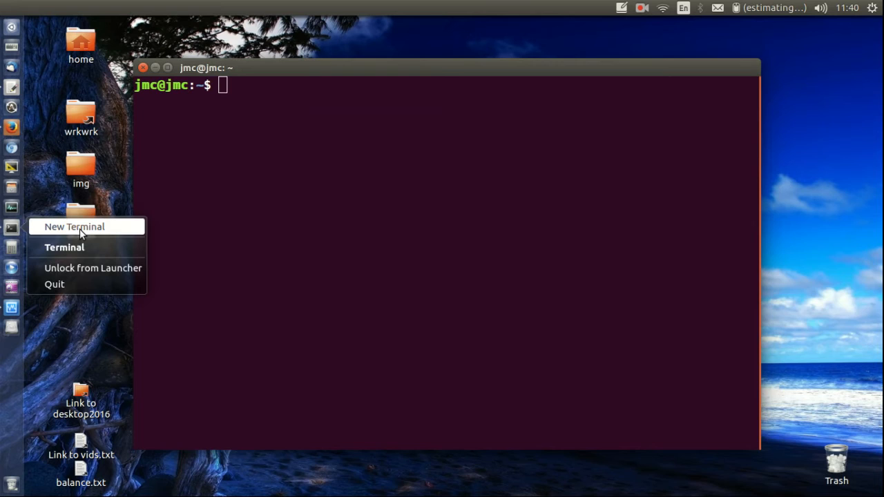
{"action": "left_click", "coordinate": [74, 226]}
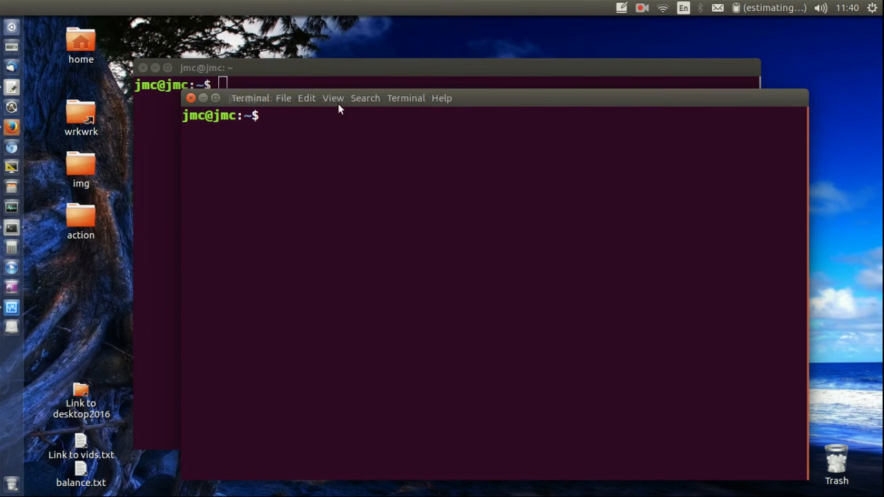
- Set profile 2 as the launch profile in Preferences and close the window
{"action": "left_click", "coordinate": [306, 97]}
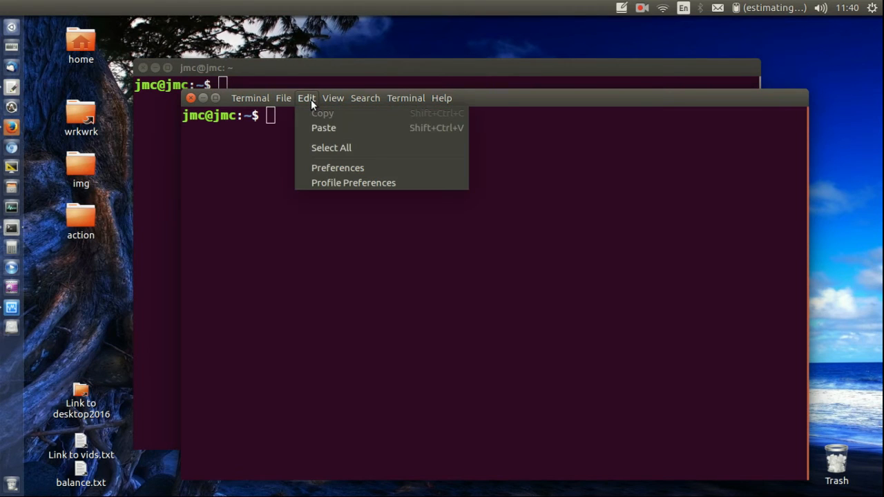
{"action": "mouse_move", "coordinate": [338, 168]}
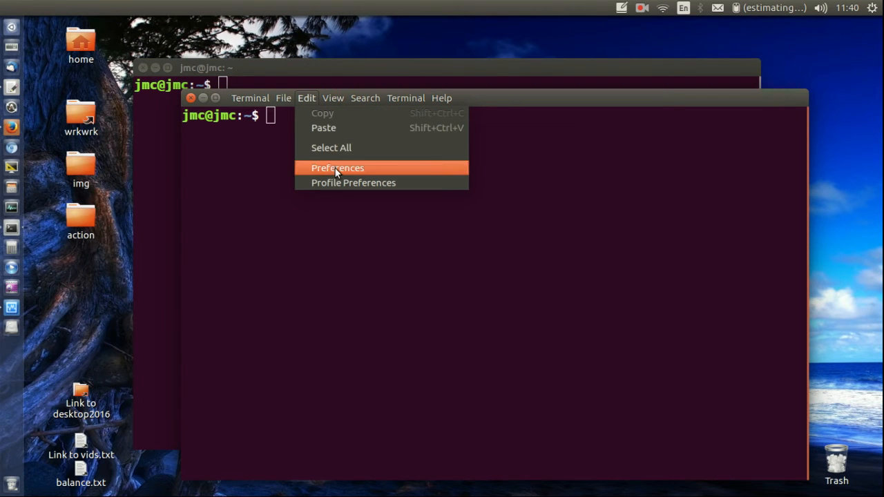
{"action": "left_click", "coordinate": [338, 168]}
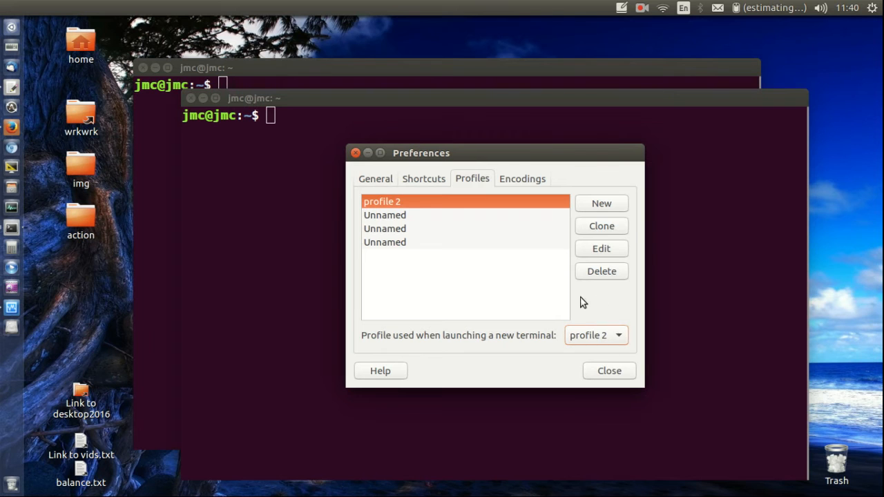
{"action": "left_click", "coordinate": [609, 371]}
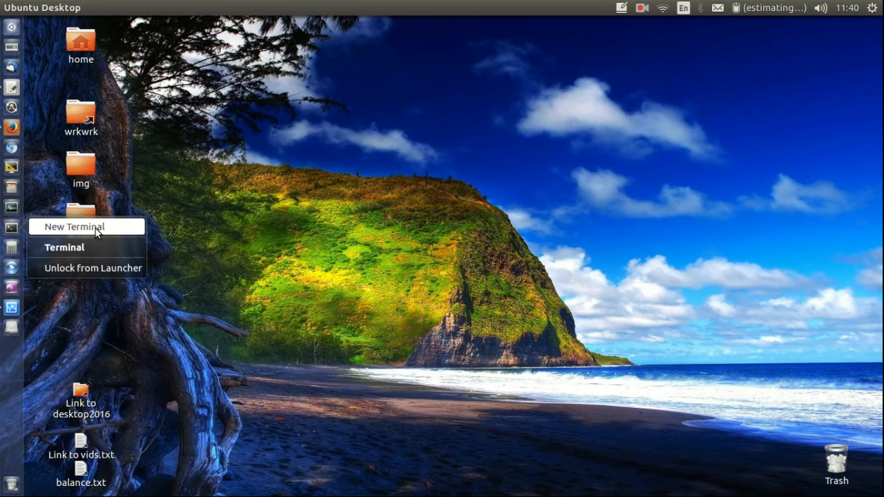
- Launch a fresh terminal window from the launcher, starting with profile 2
{"action": "left_click", "coordinate": [74, 227]}
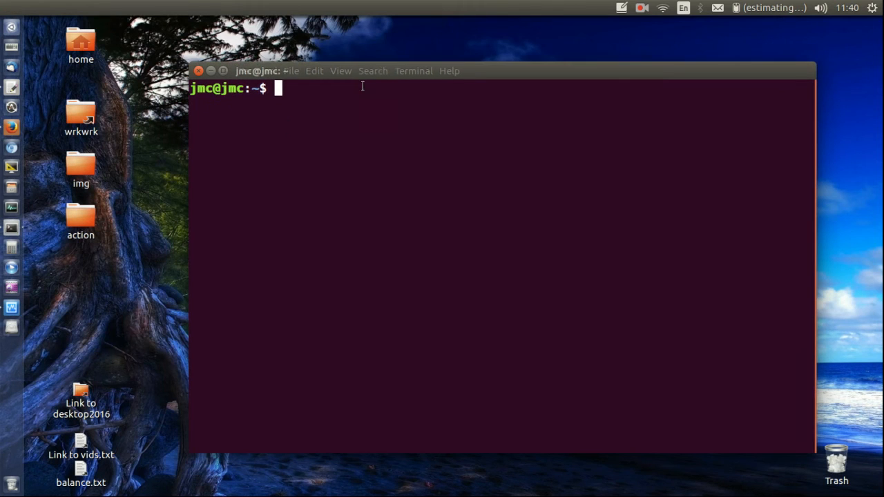